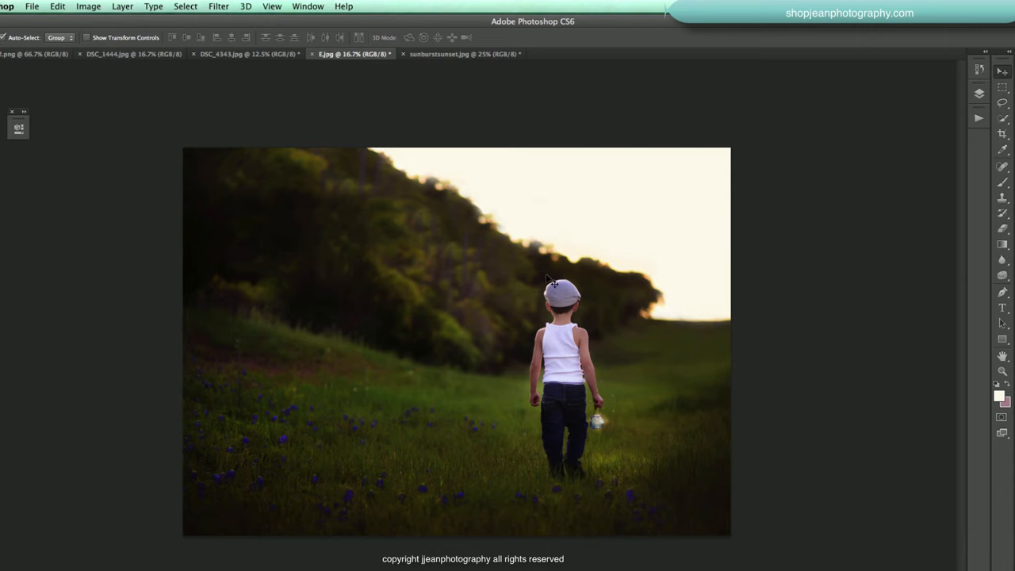
mouse_move(744, 394)
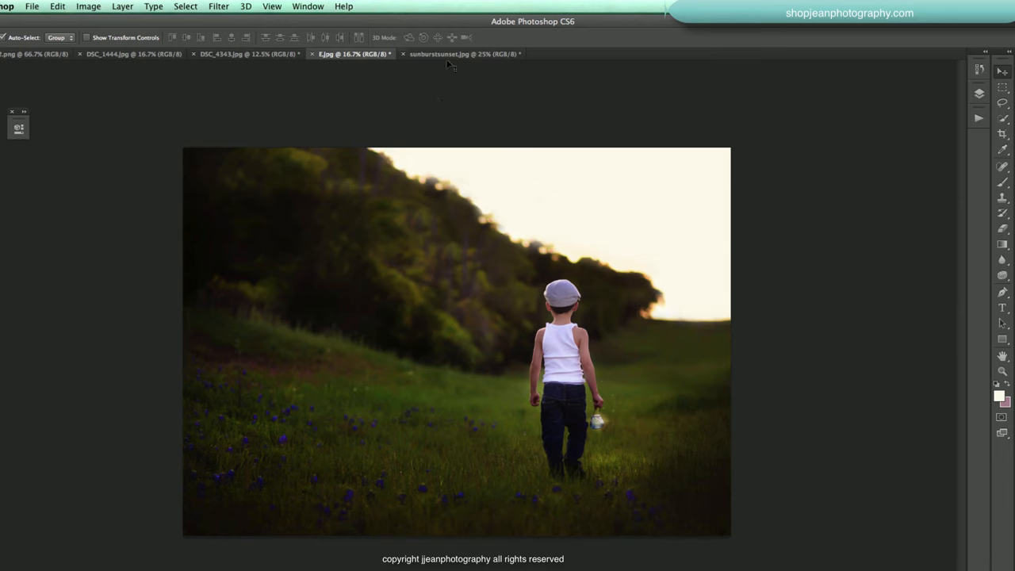
- Check the E.jpg boy photo, then return to the sunburstsunset.jpg sunset tab
click(460, 54)
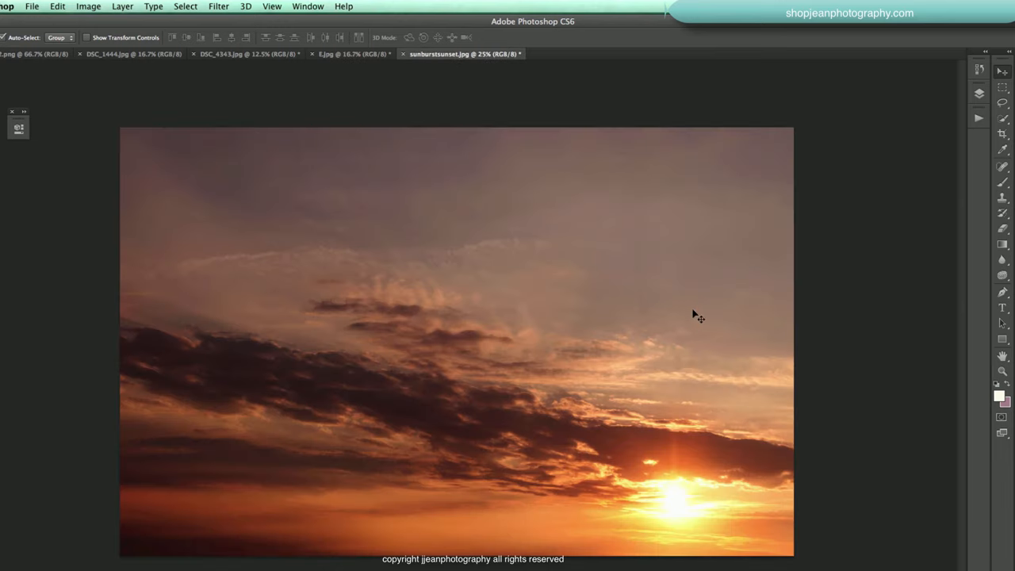
mouse_move(655, 170)
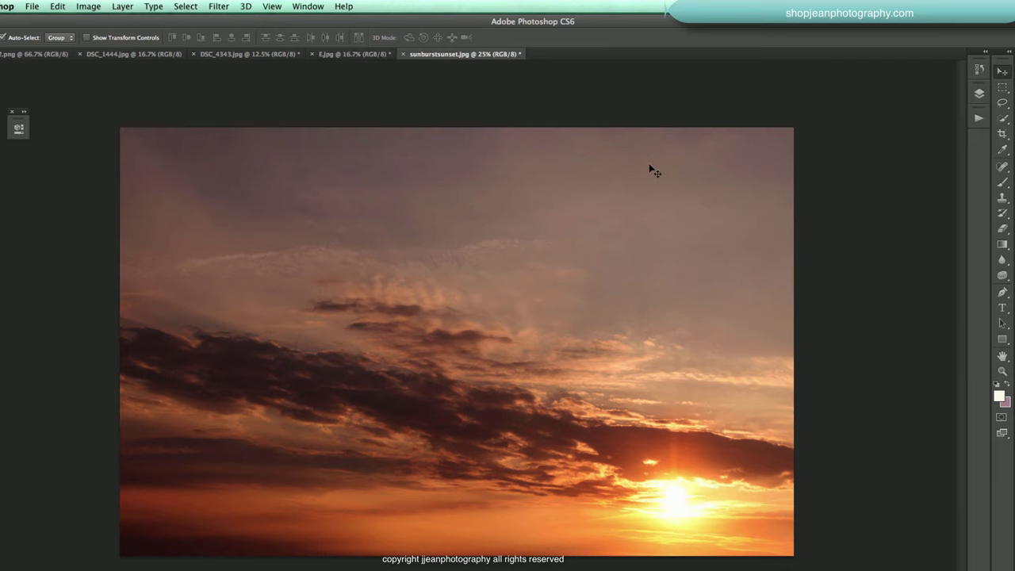
mouse_move(955, 57)
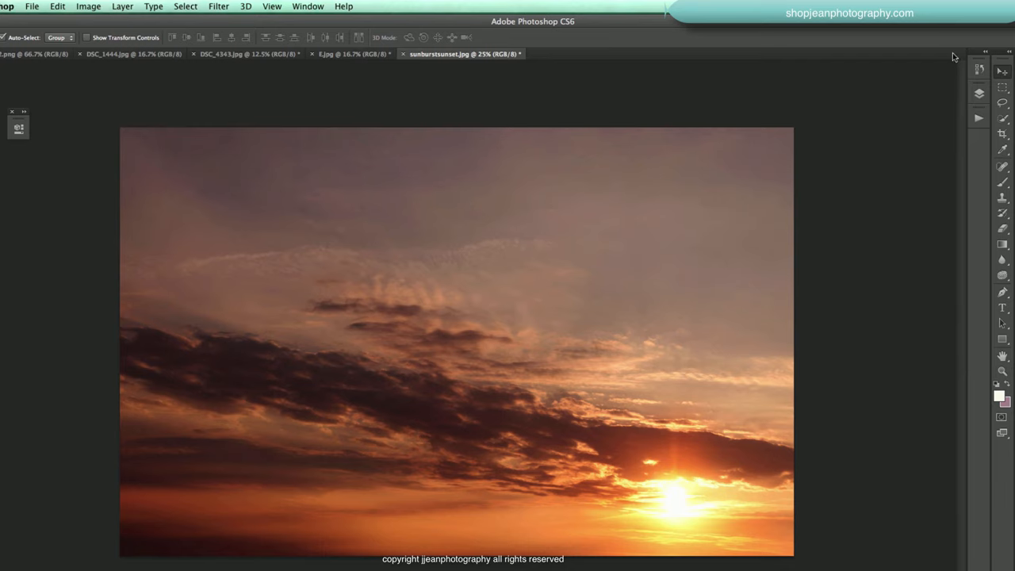
click(349, 54)
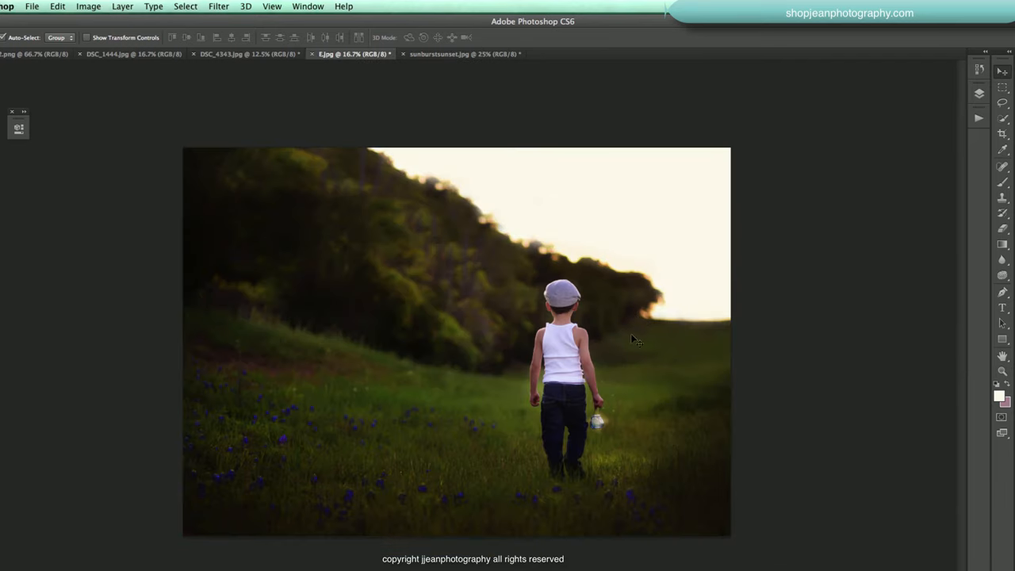
click(460, 54)
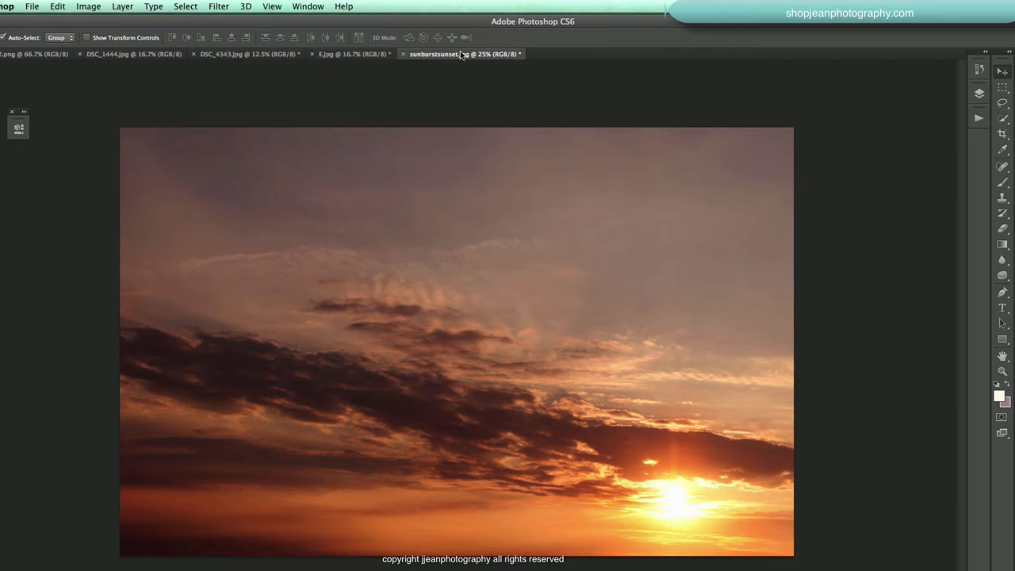
- Drag the sunset sky into E.jpg as a new layer and move it upper right
drag(460, 54, 553, 182)
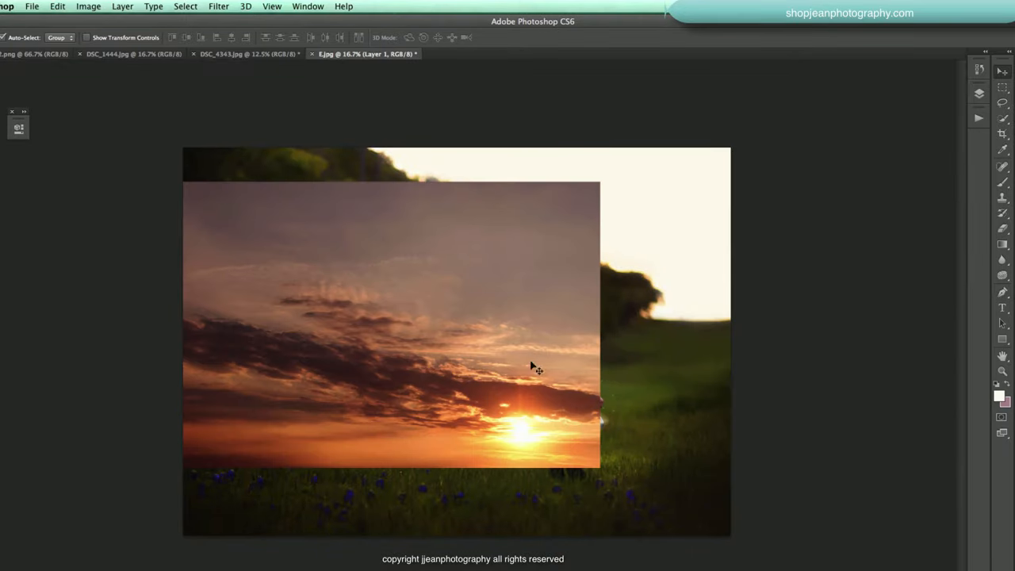
drag(537, 366, 577, 215)
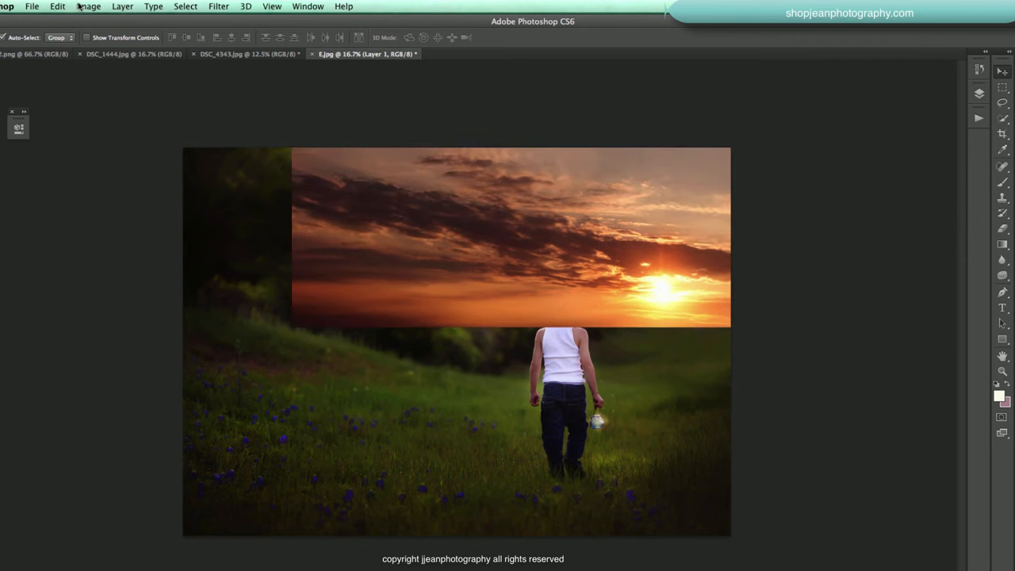
- Begin Free Transform on the sunset sky layer from the Edit menu
click(57, 6)
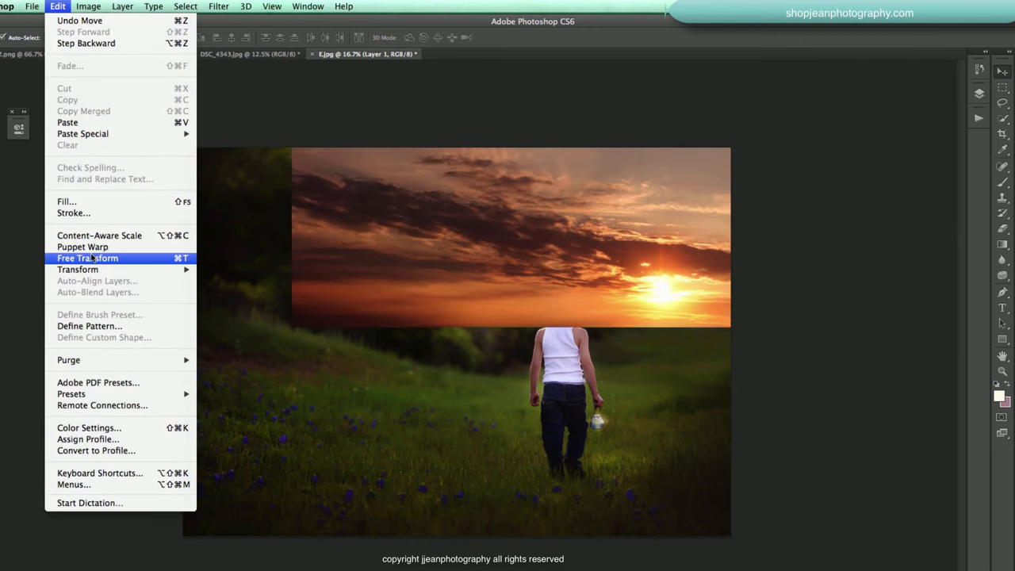
click(87, 258)
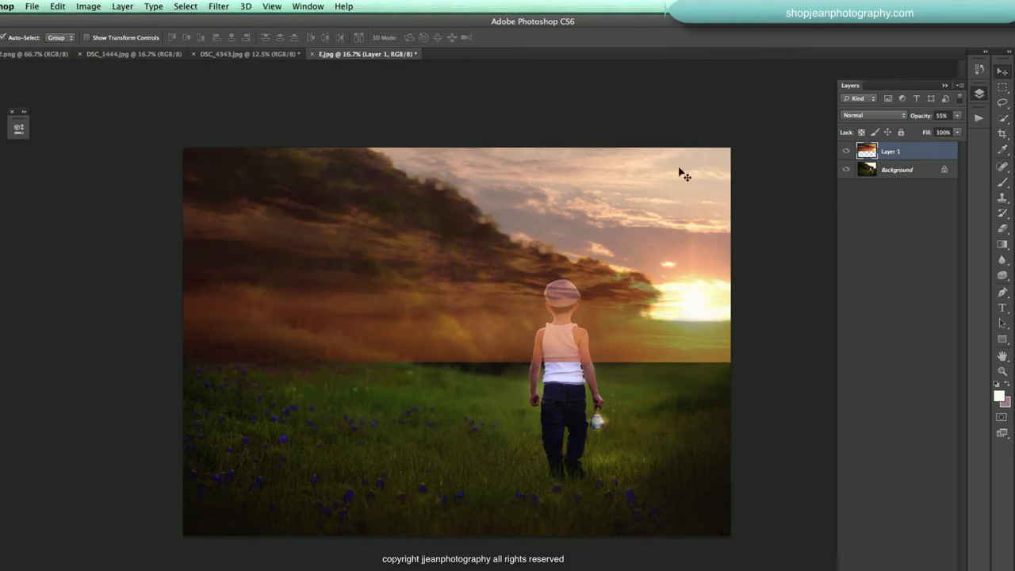
- Apply a Gaussian Blur with a 21.9-pixel radius to the sunset layer
click(219, 7)
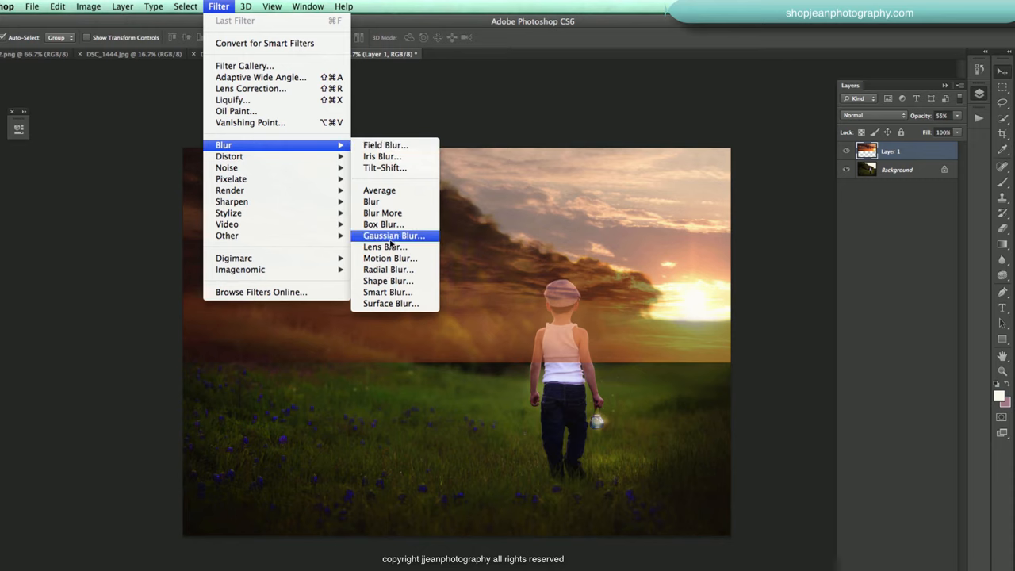
click(395, 236)
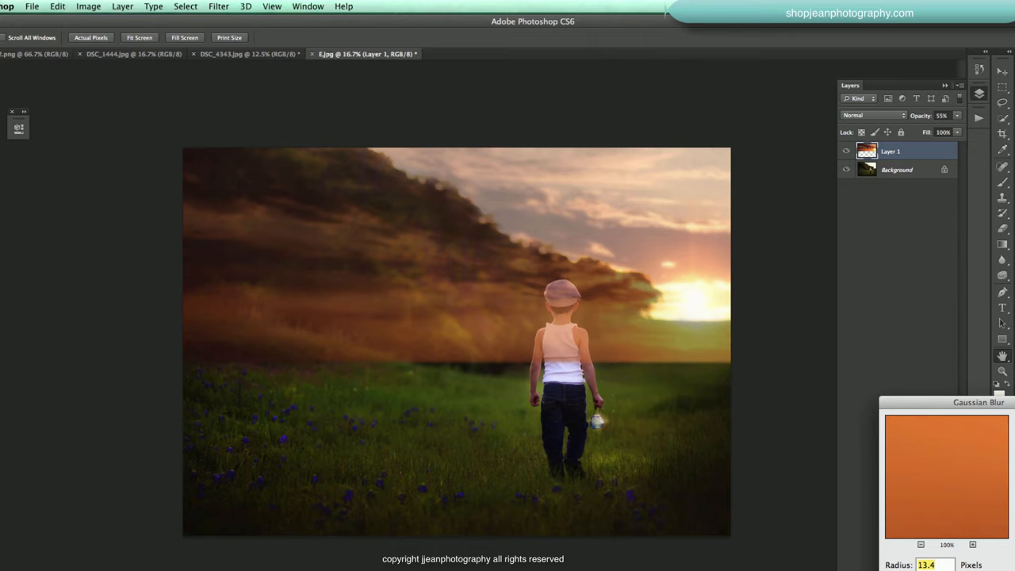
text(21.9)
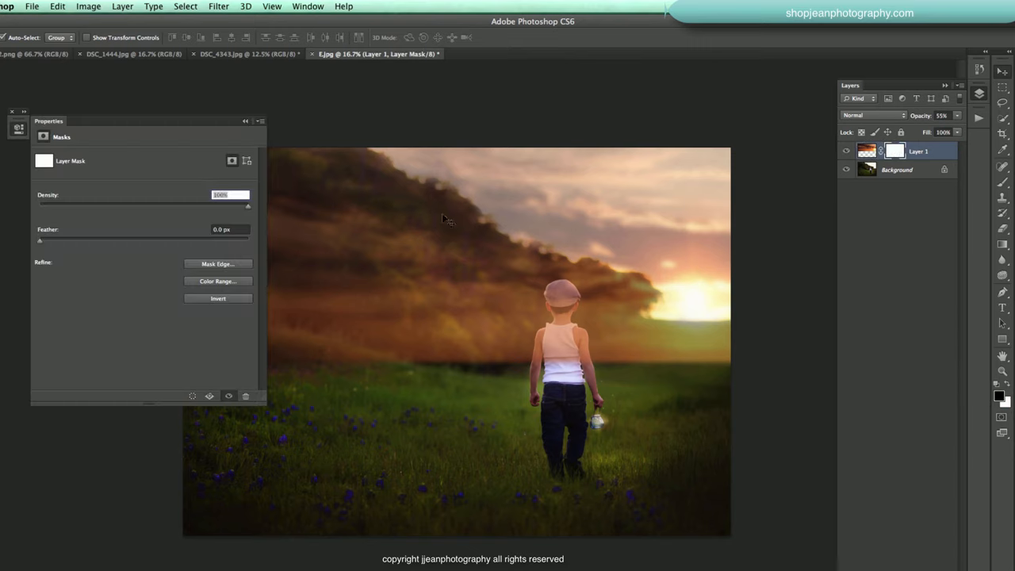
- Invert the sunset layer's mask to black so the original photo shows
click(218, 299)
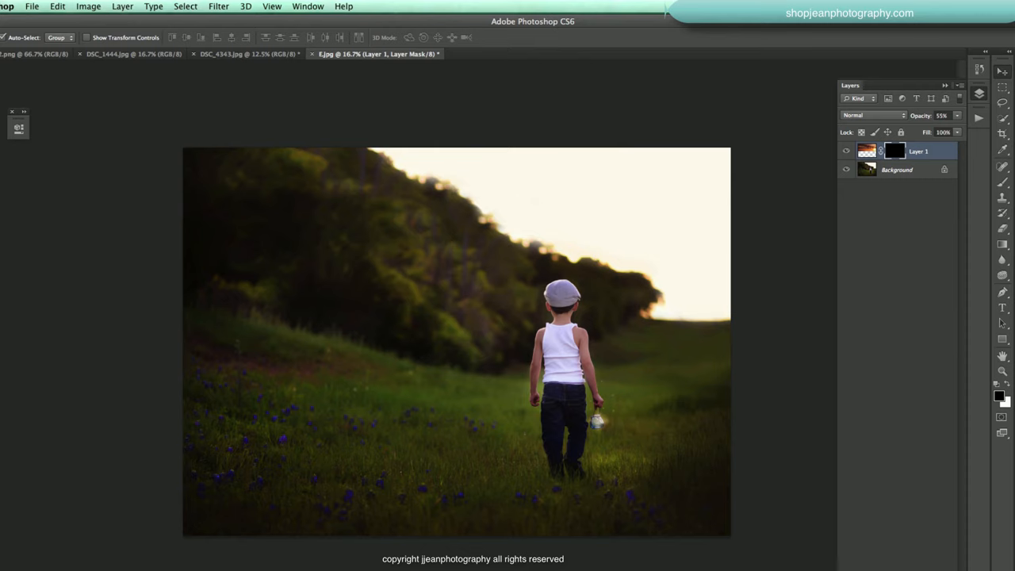
mouse_move(1009, 404)
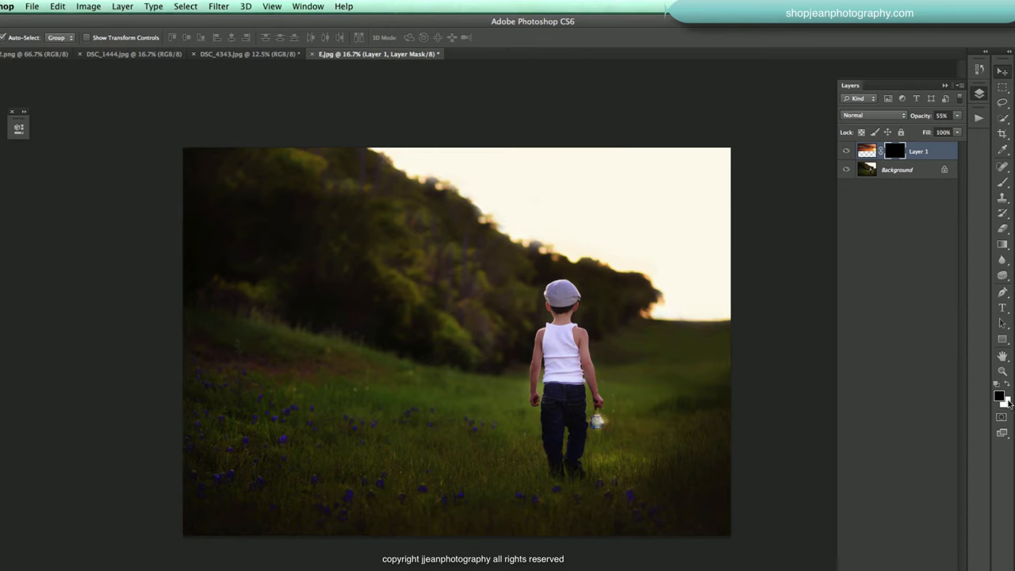
mouse_move(1007, 405)
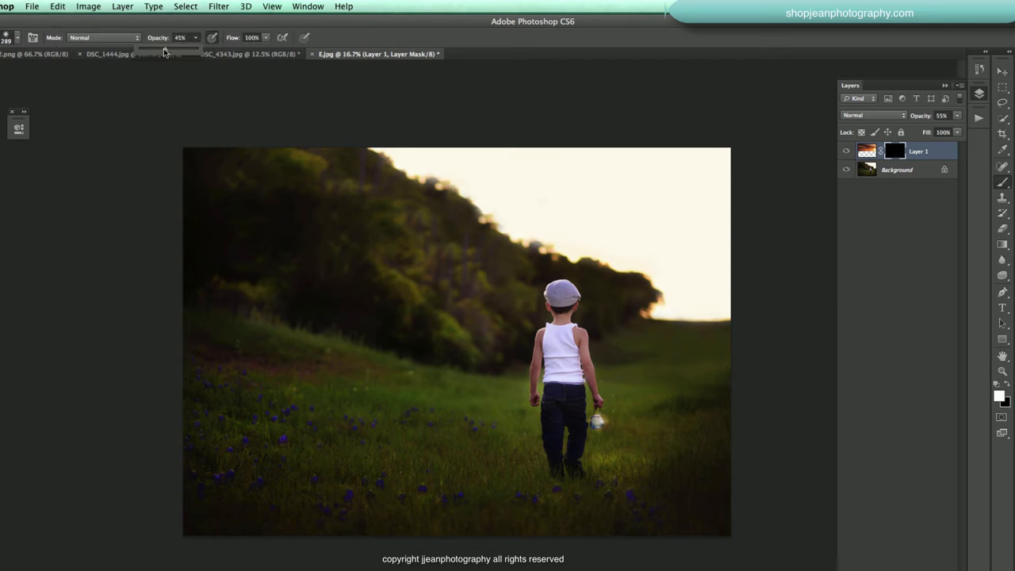
- At 31% brush opacity, paint the sunset into the right sky, tree line and above the boy
click(8, 37)
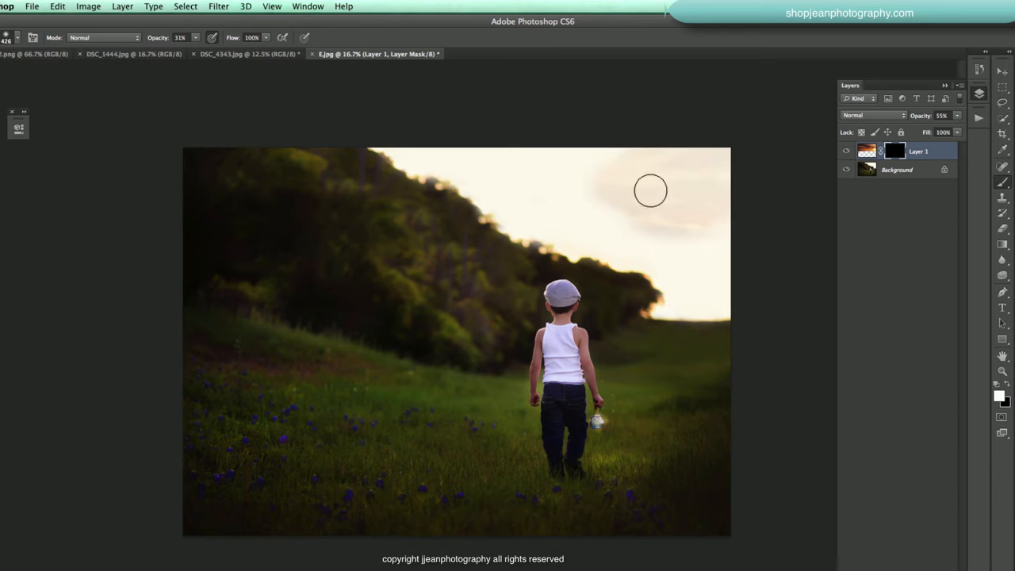
drag(650, 190, 478, 157)
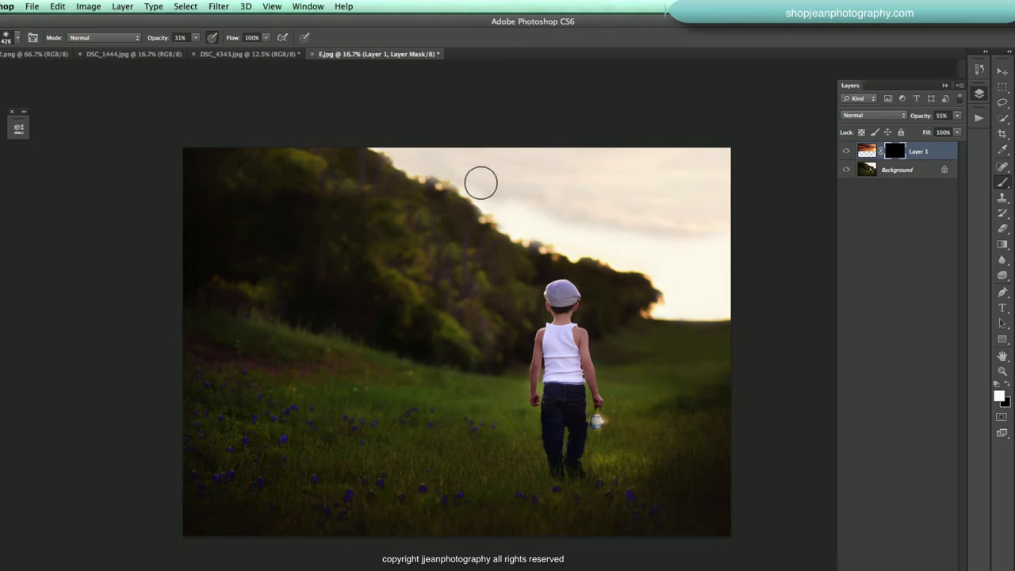
drag(482, 183, 566, 235)
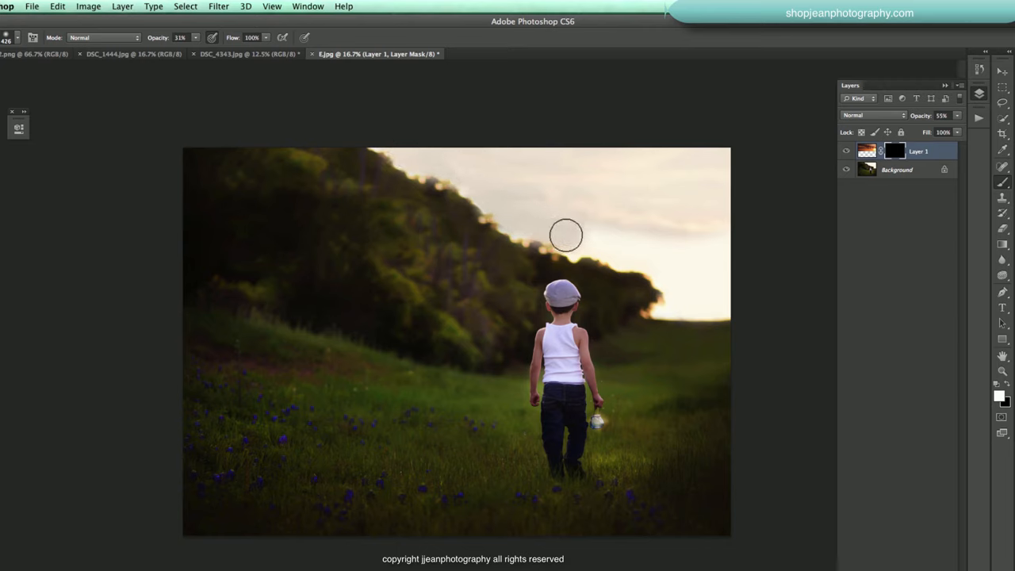
drag(565, 235, 645, 255)
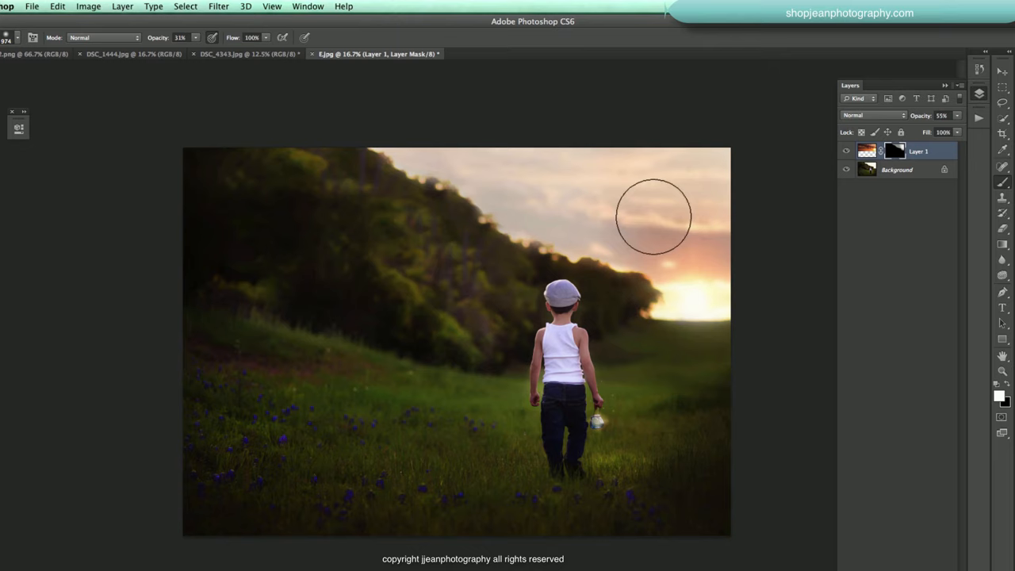
drag(655, 216, 380, 136)
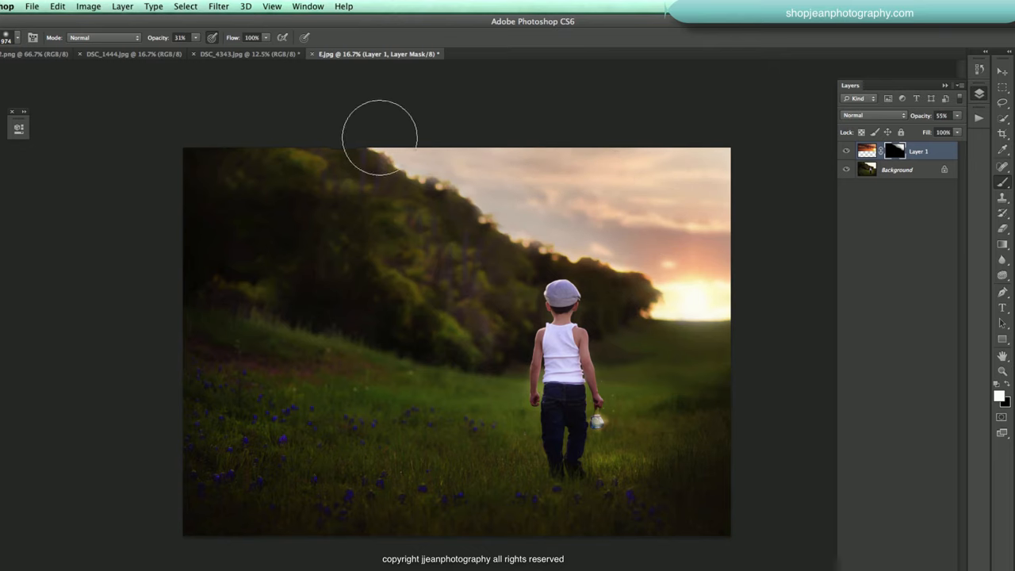
drag(379, 135, 654, 255)
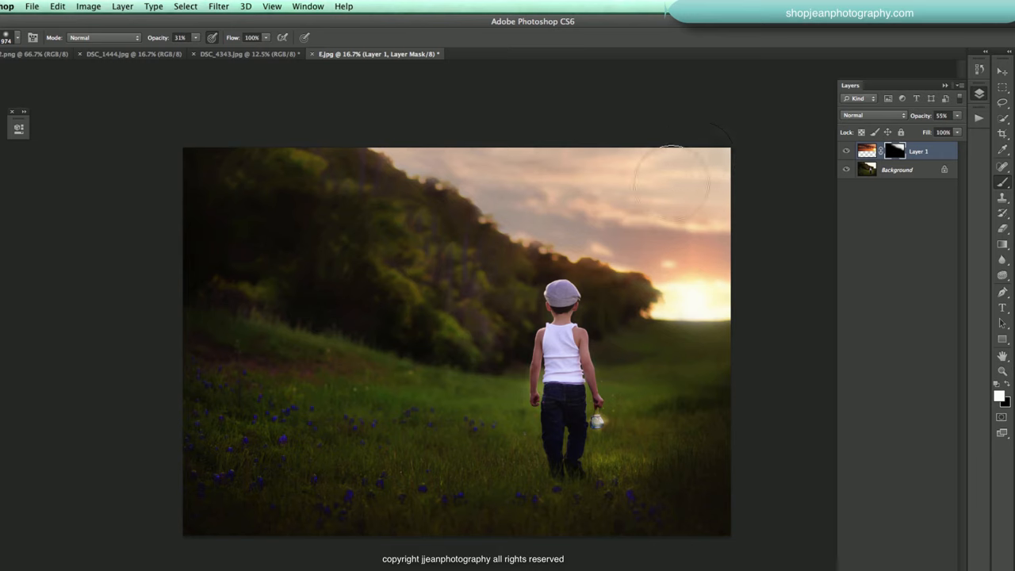
mouse_move(702, 286)
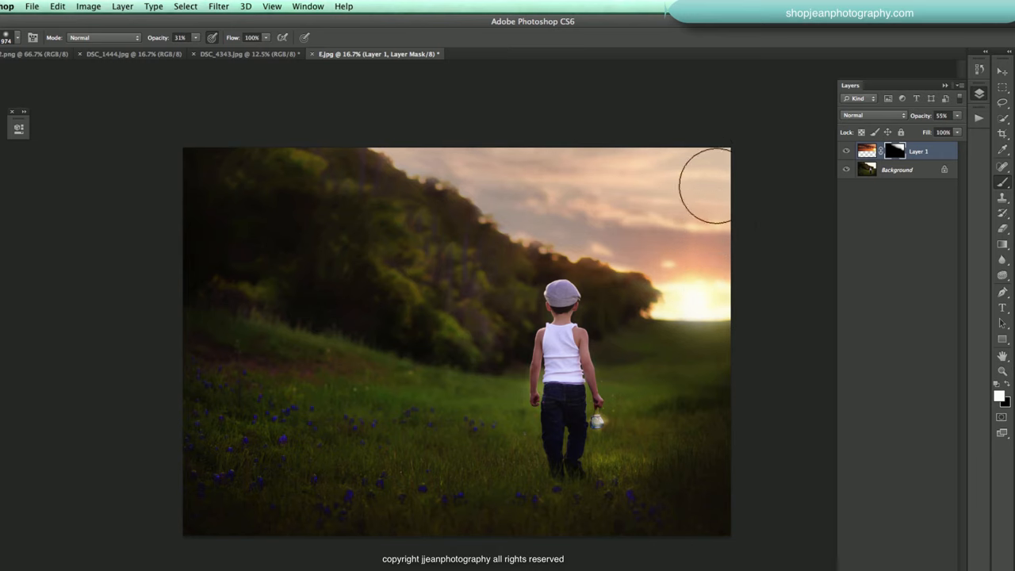
mouse_move(453, 109)
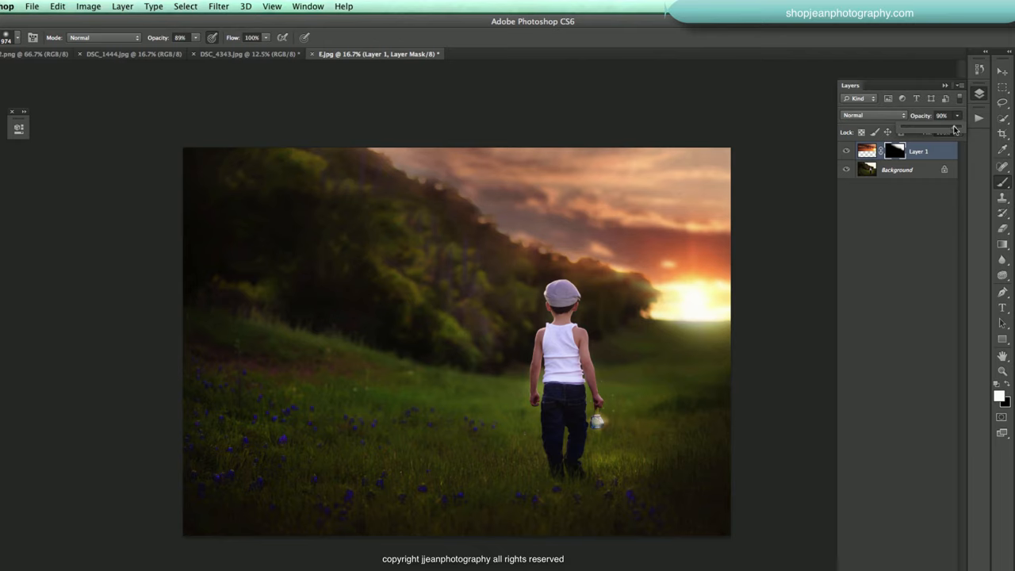
mouse_move(956, 131)
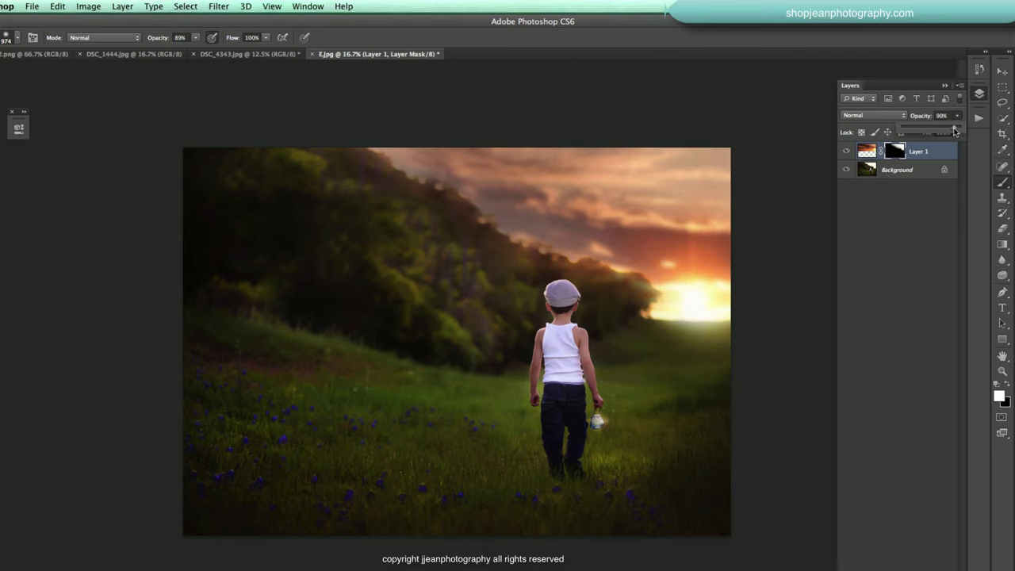
mouse_move(746, 486)
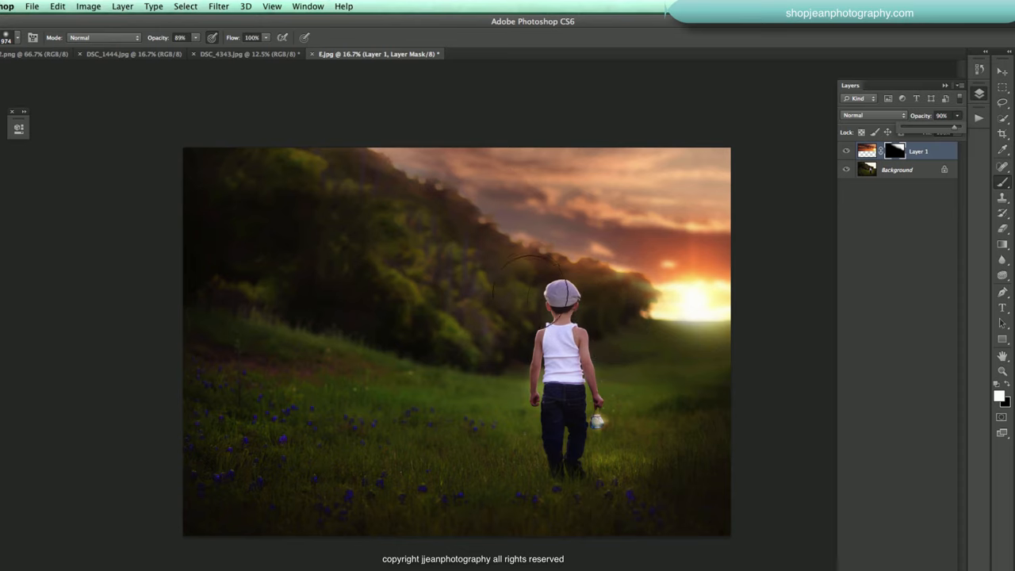
mouse_move(611, 270)
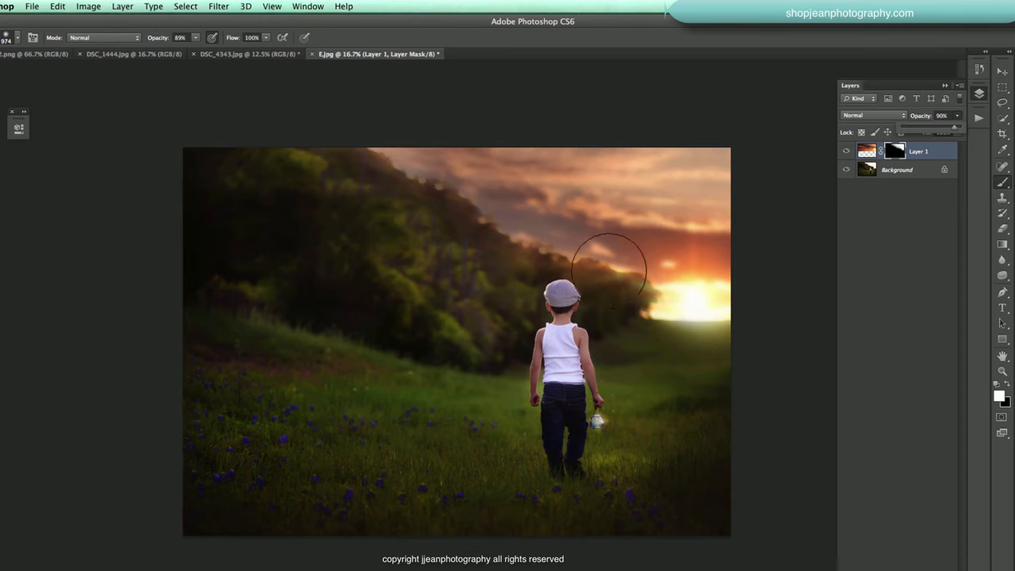
mouse_move(338, 222)
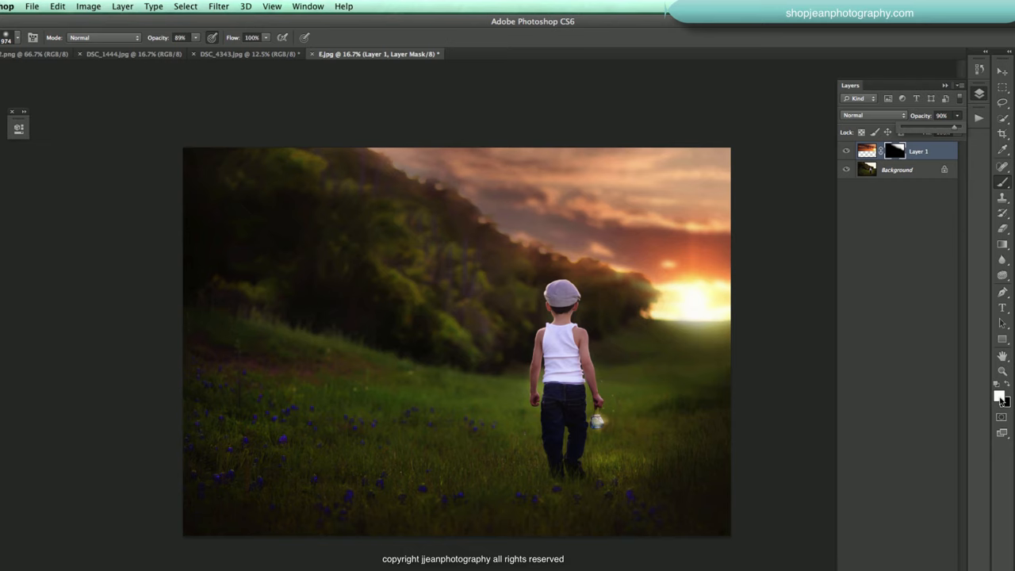
- Paint black on the mask along the treeline and around the boy's head
click(8, 38)
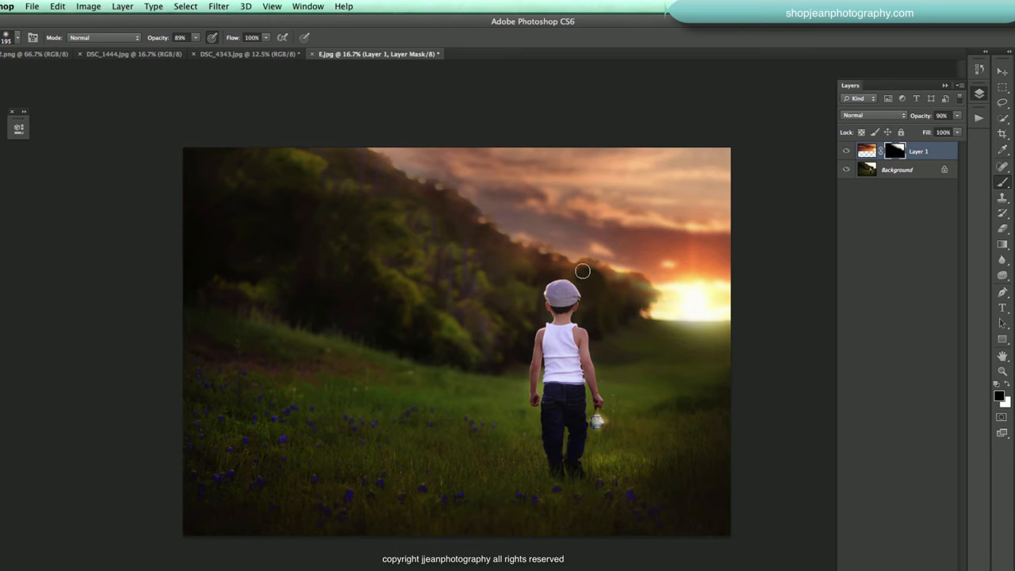
drag(582, 271, 630, 285)
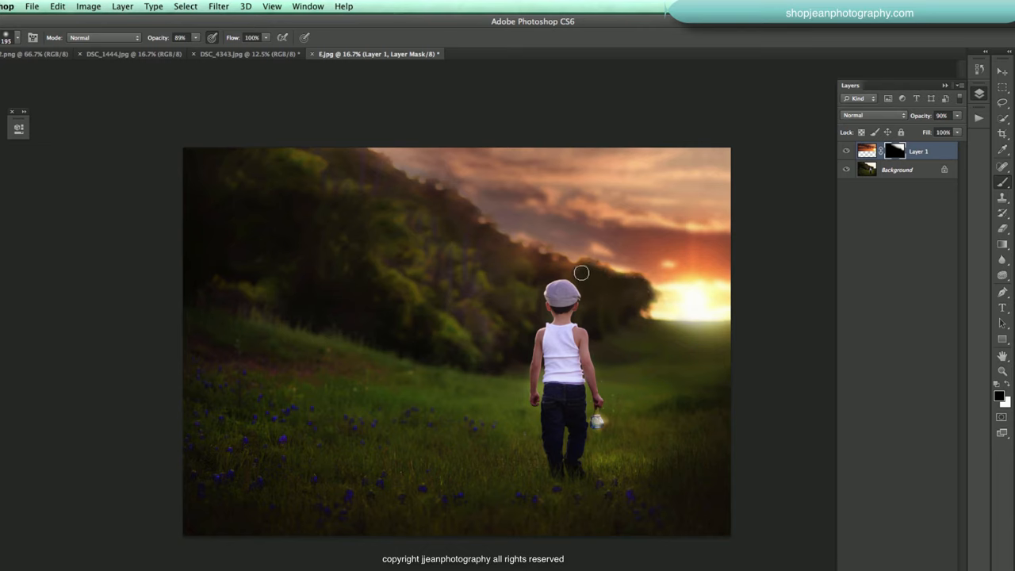
drag(582, 273, 485, 238)
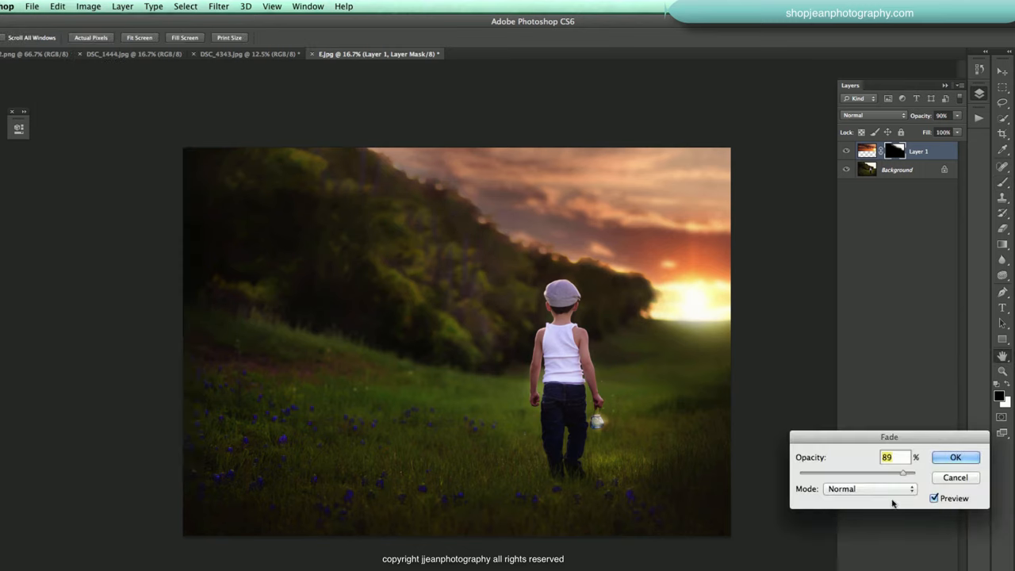
- Cancel the Fade dialog, keeping the mask stroke as painted
click(955, 457)
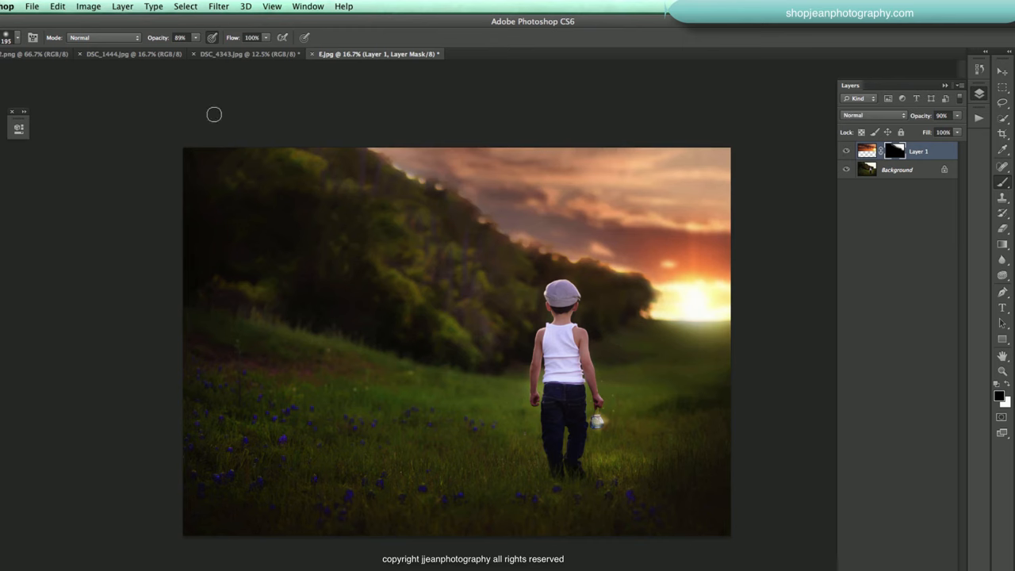
- At about 13% brush opacity, softly blend the mask around the boy and setting sun
click(33, 37)
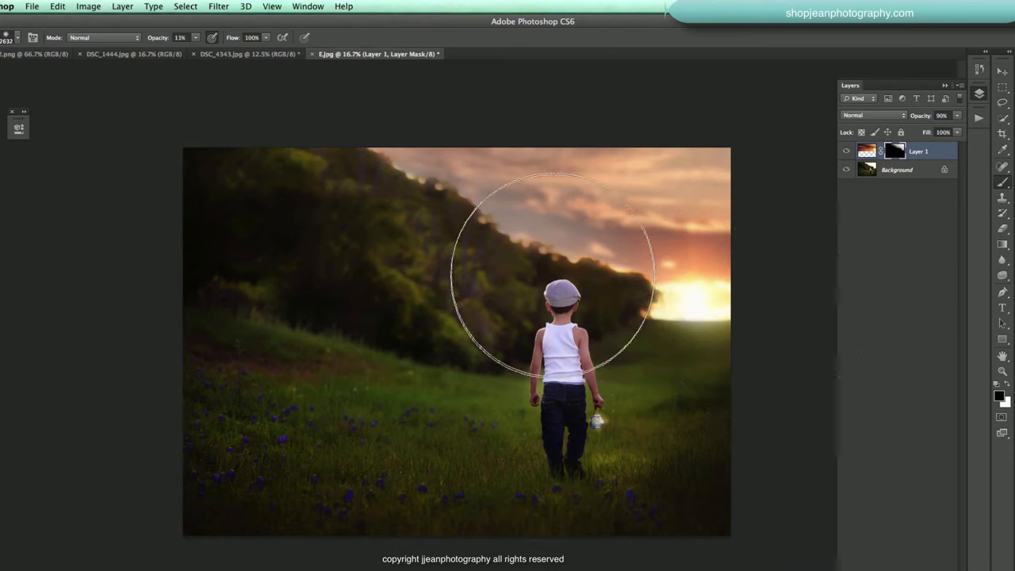
drag(555, 270, 571, 413)
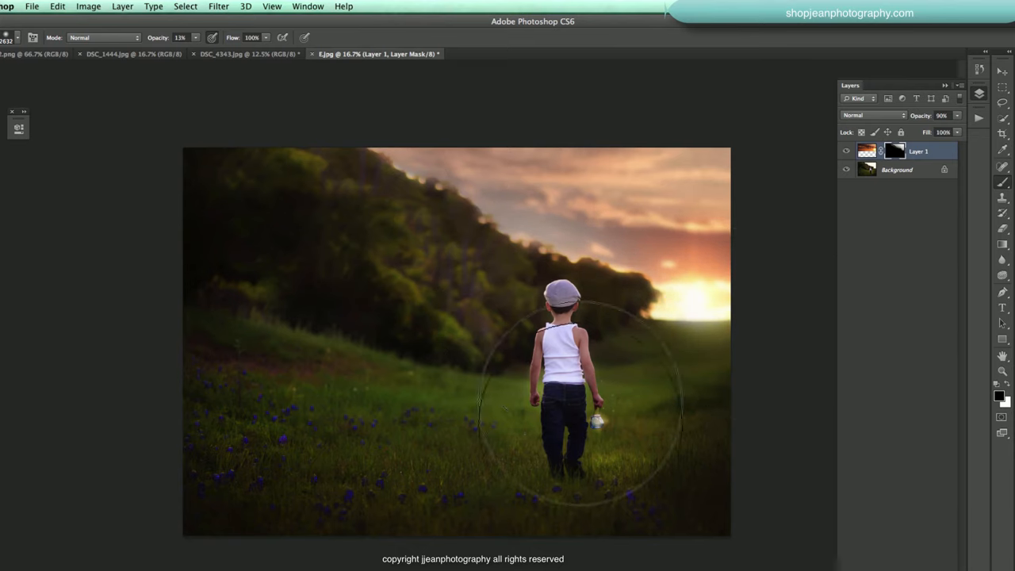
click(45, 37)
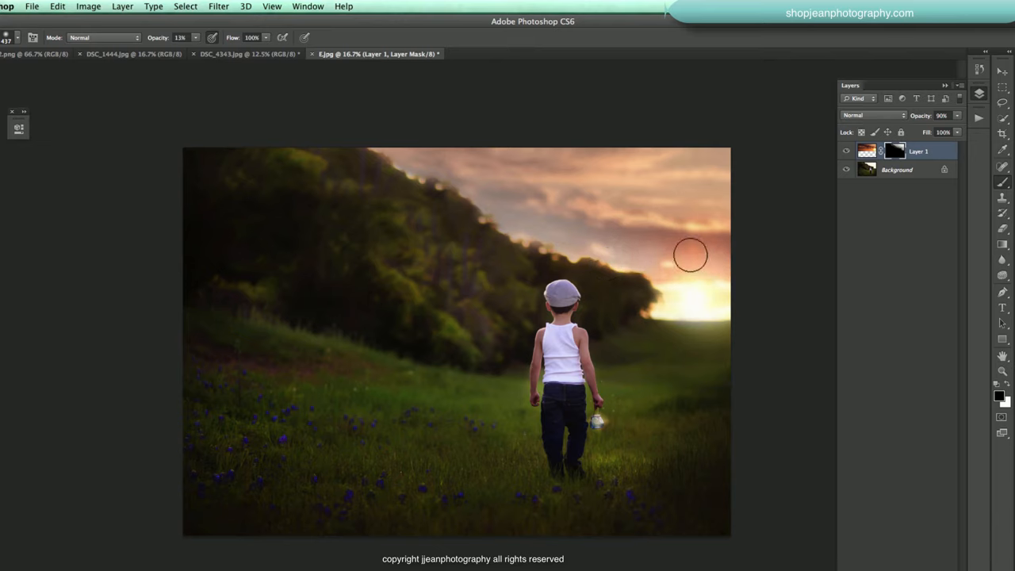
drag(690, 254, 587, 272)
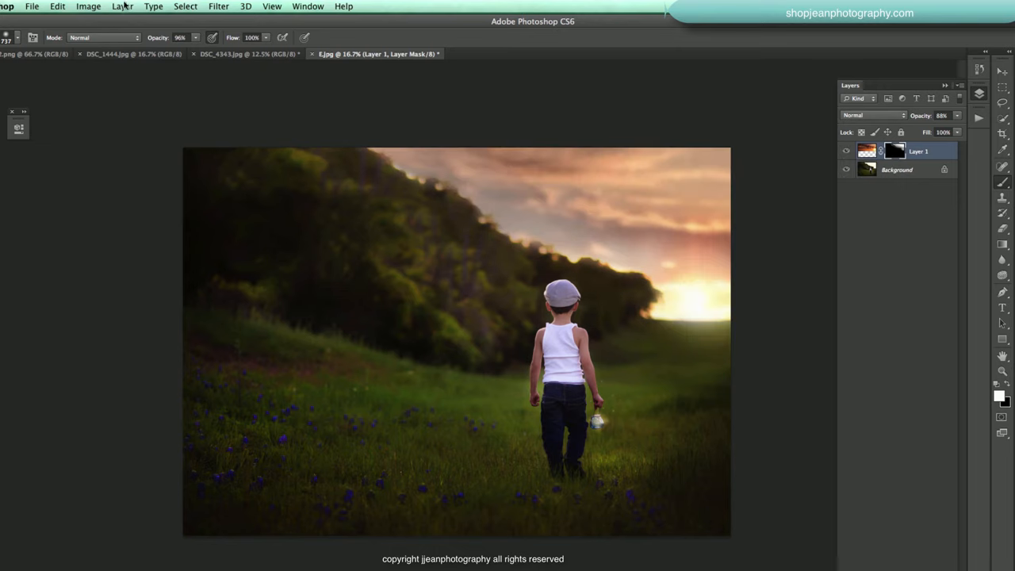
- Flatten the image and play A Little Fire from the FreedomTribeActions set
click(122, 6)
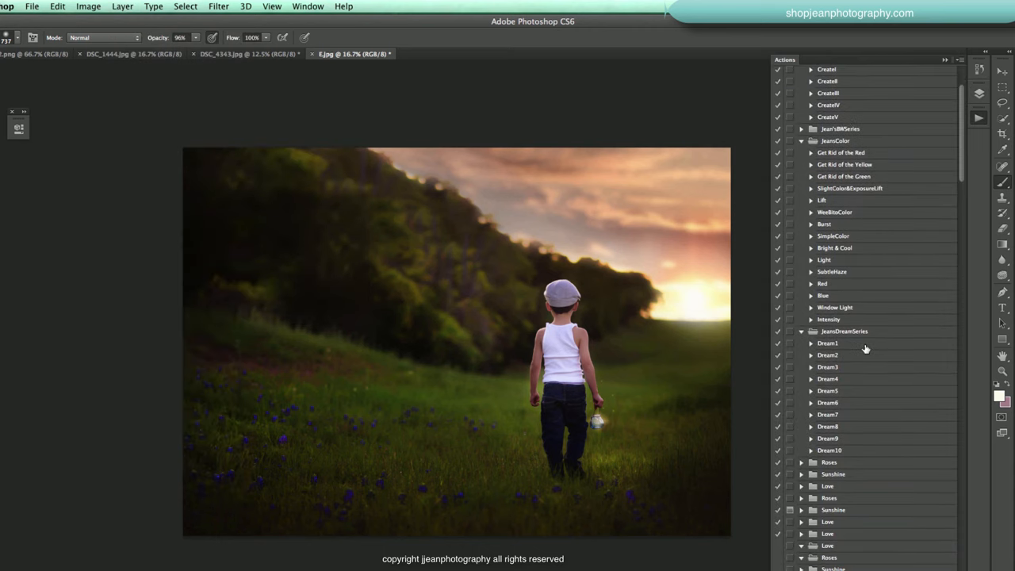
scroll(down, 3)
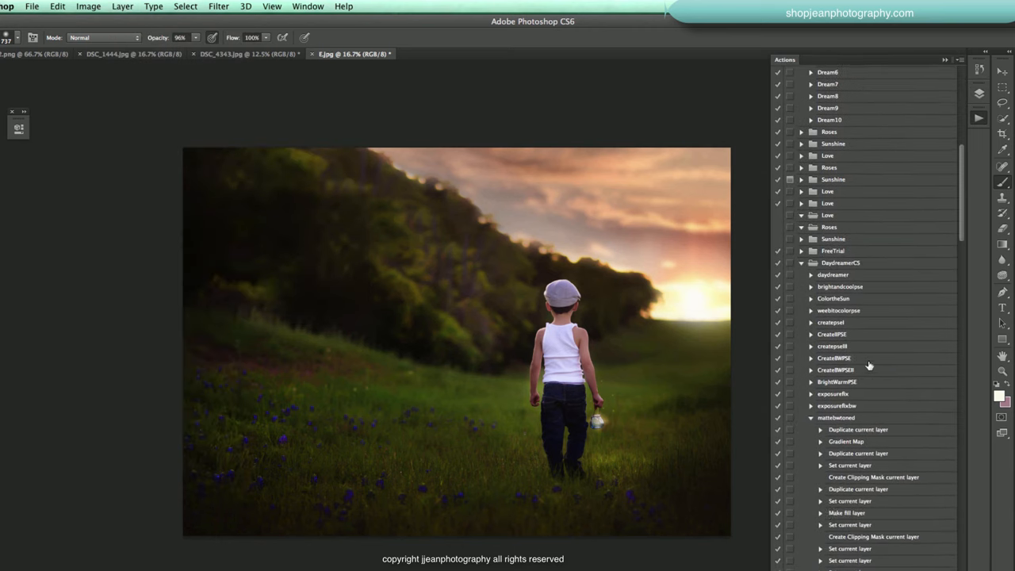
scroll(down, 3)
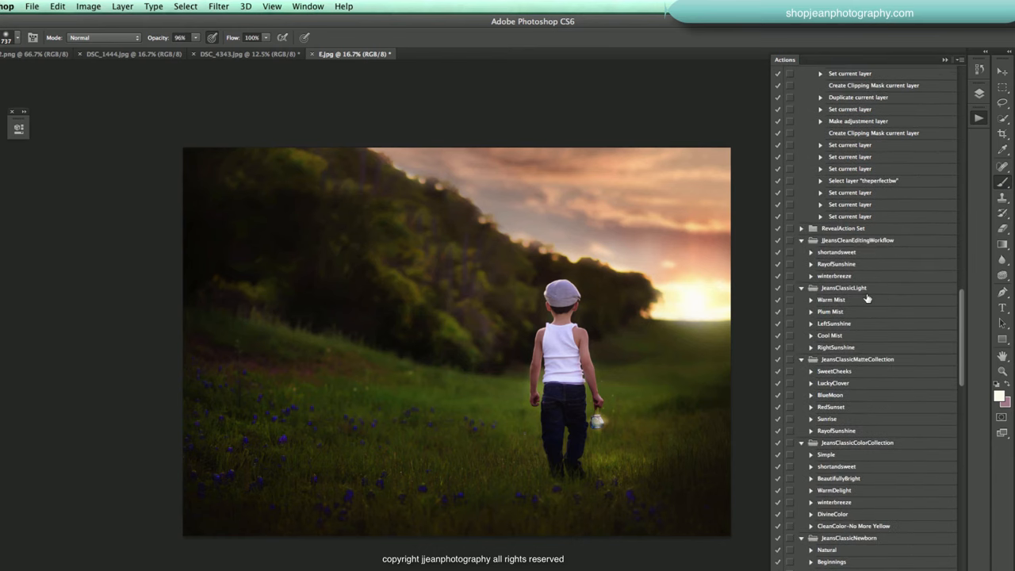
scroll(down, 3)
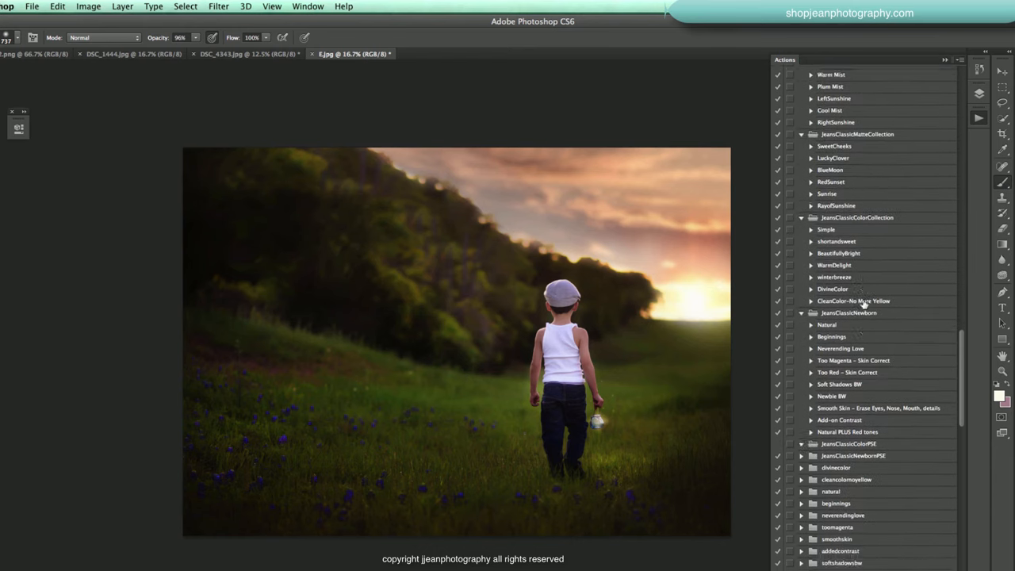
scroll(down, 3)
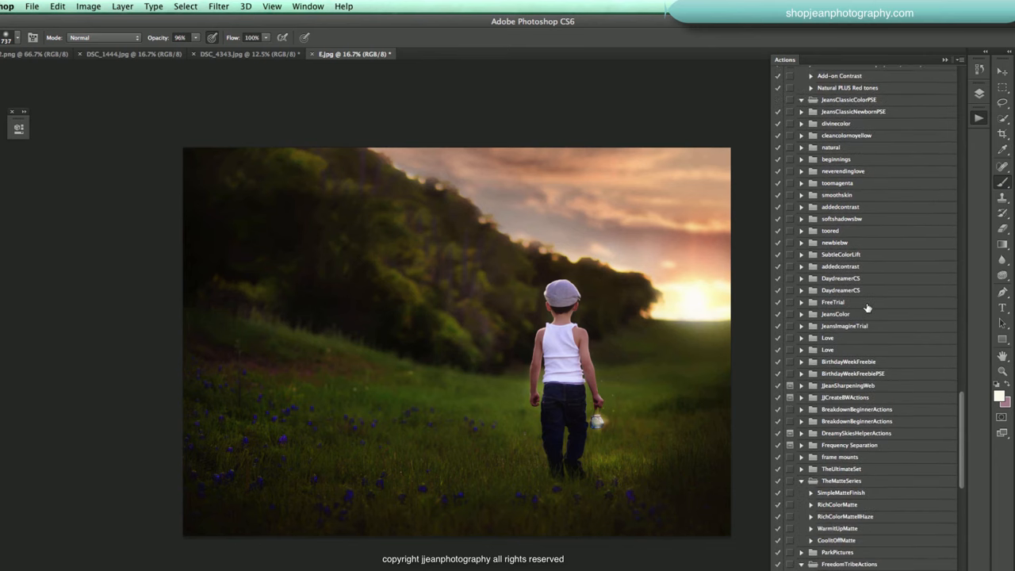
scroll(down, 3)
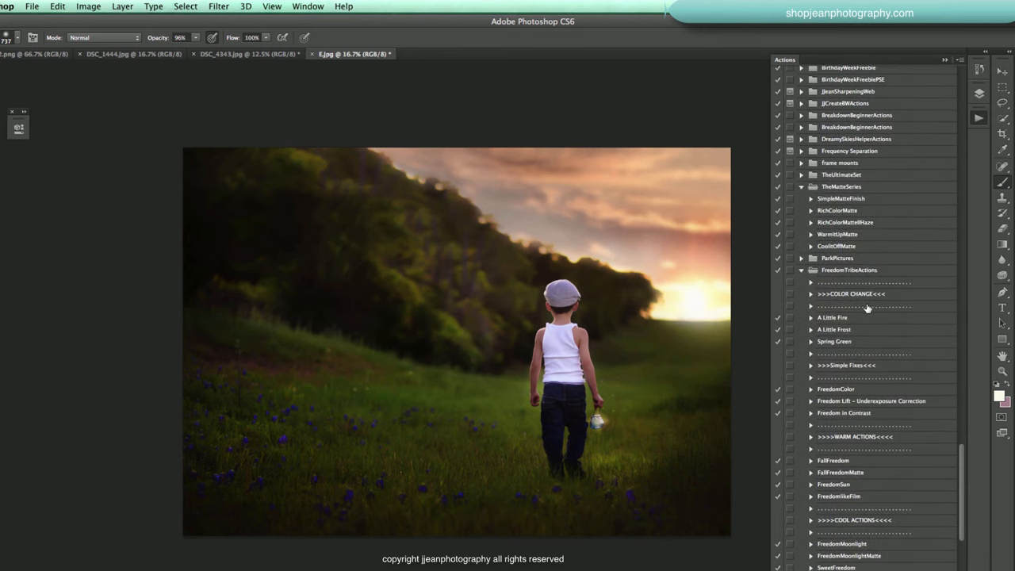
scroll(down, 3)
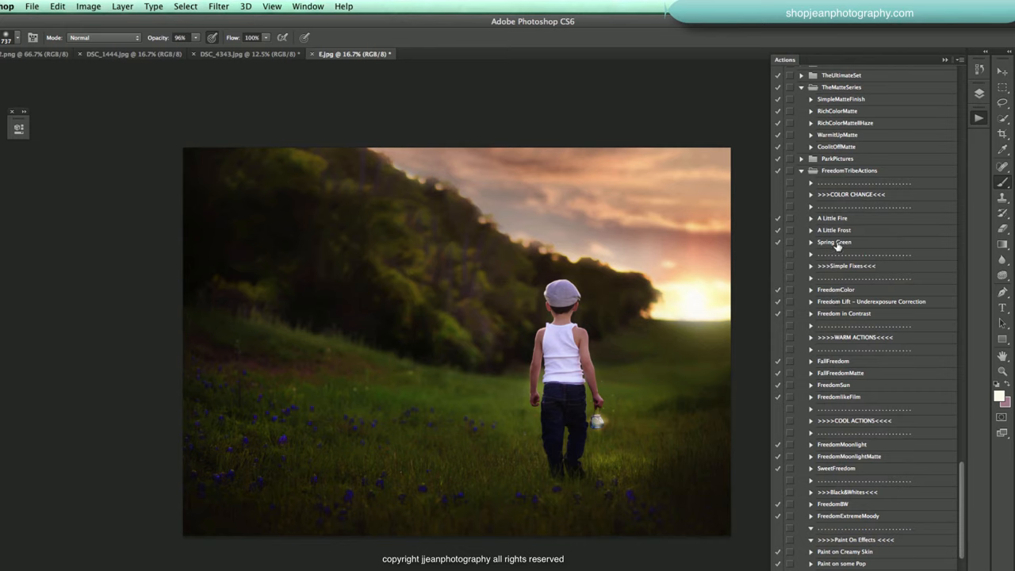
click(832, 218)
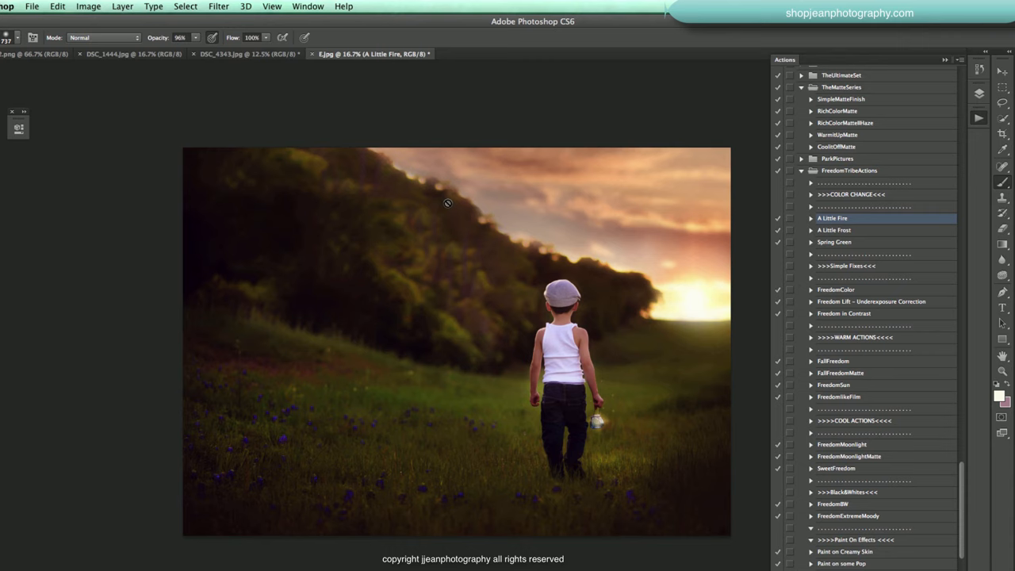
mouse_move(944, 124)
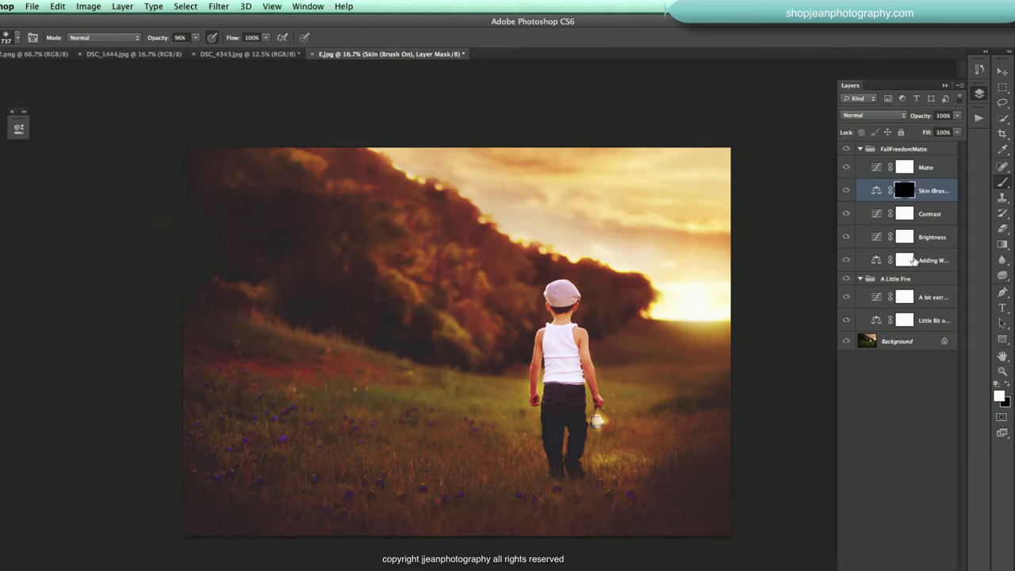
- Drop the Adding Warmth layer to 41% opacity and FallFreedomMatte Brightness to 20%
click(932, 260)
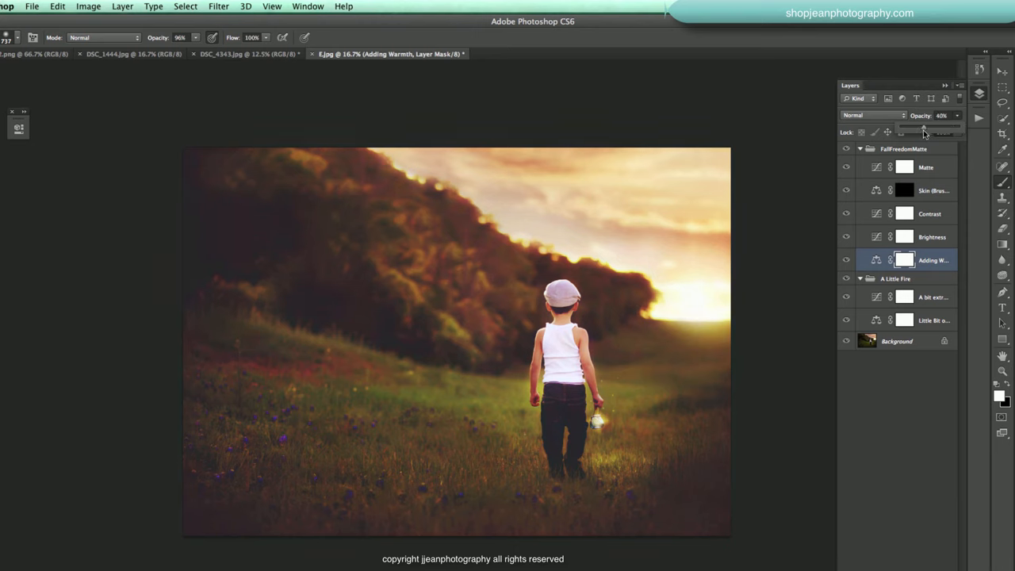
drag(925, 131, 926, 131)
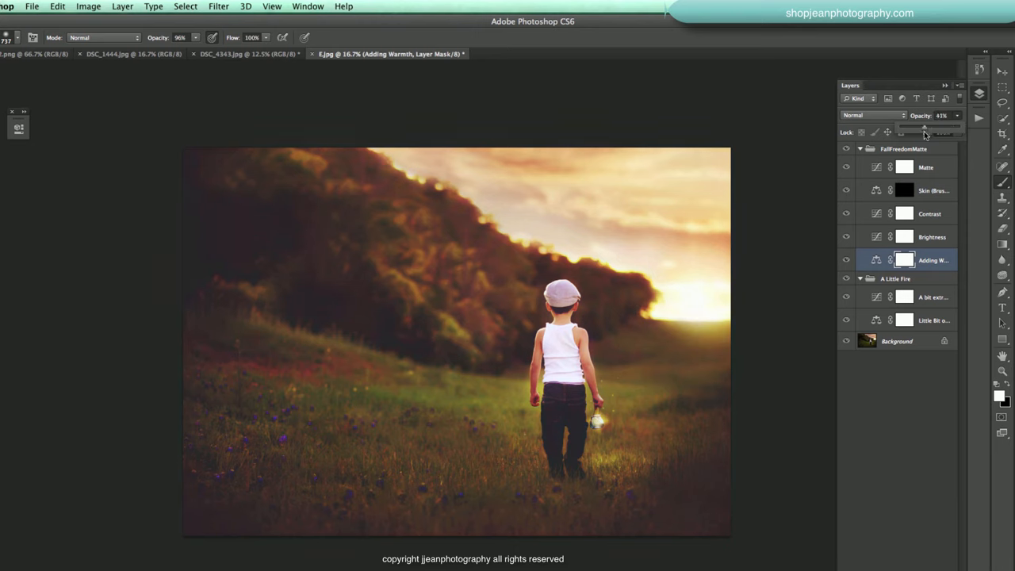
drag(927, 129, 920, 129)
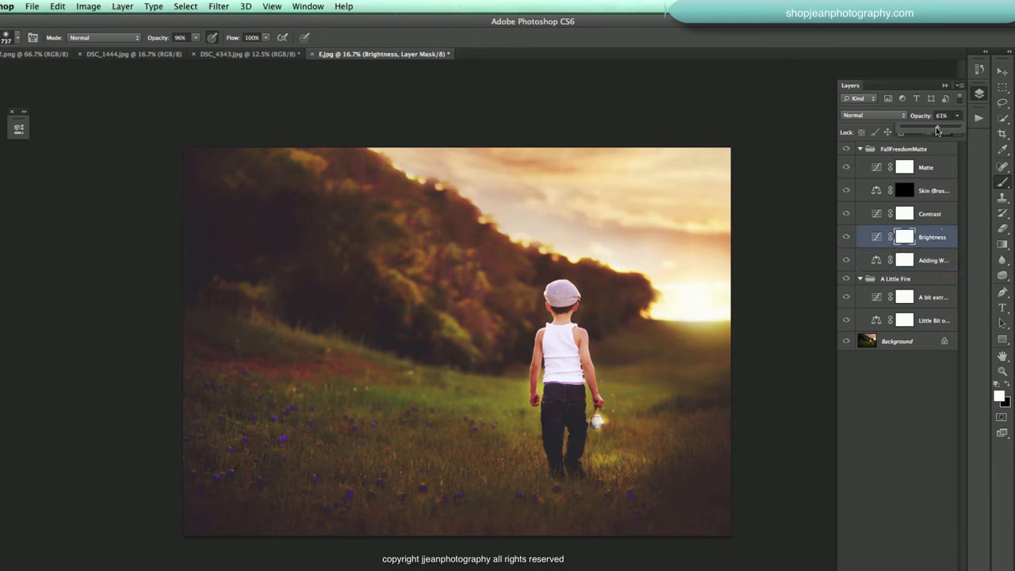
drag(936, 127, 916, 127)
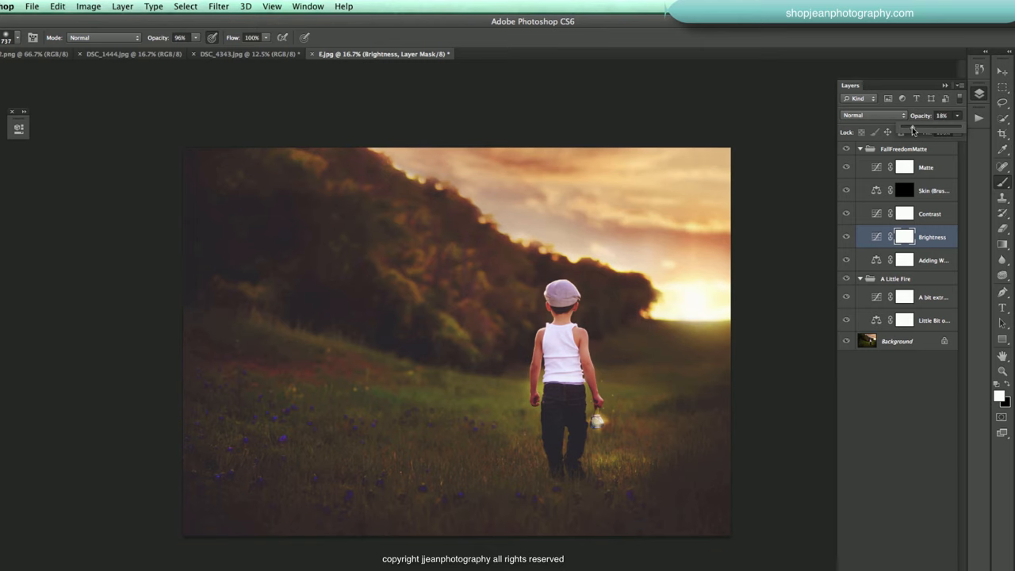
click(122, 6)
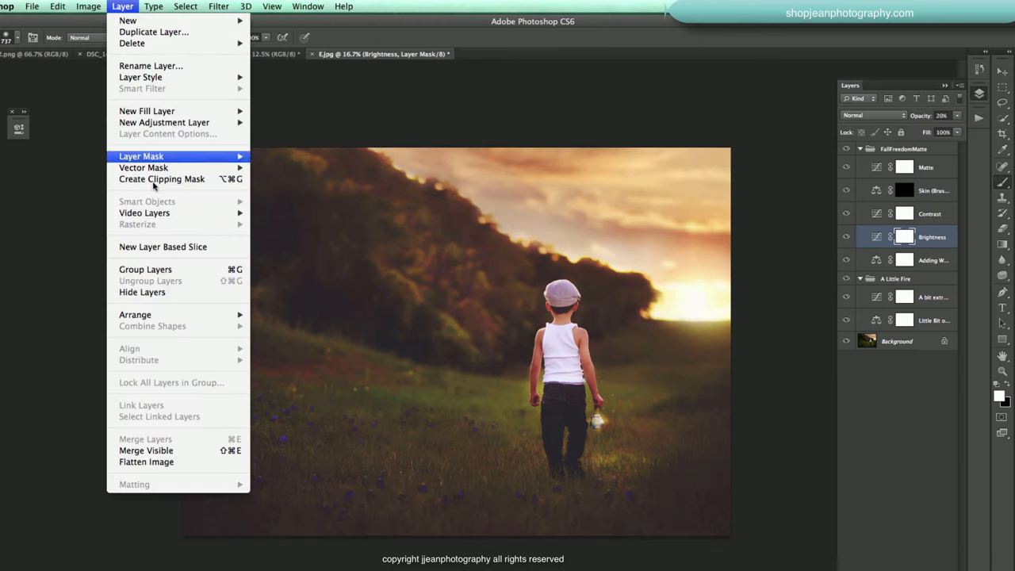